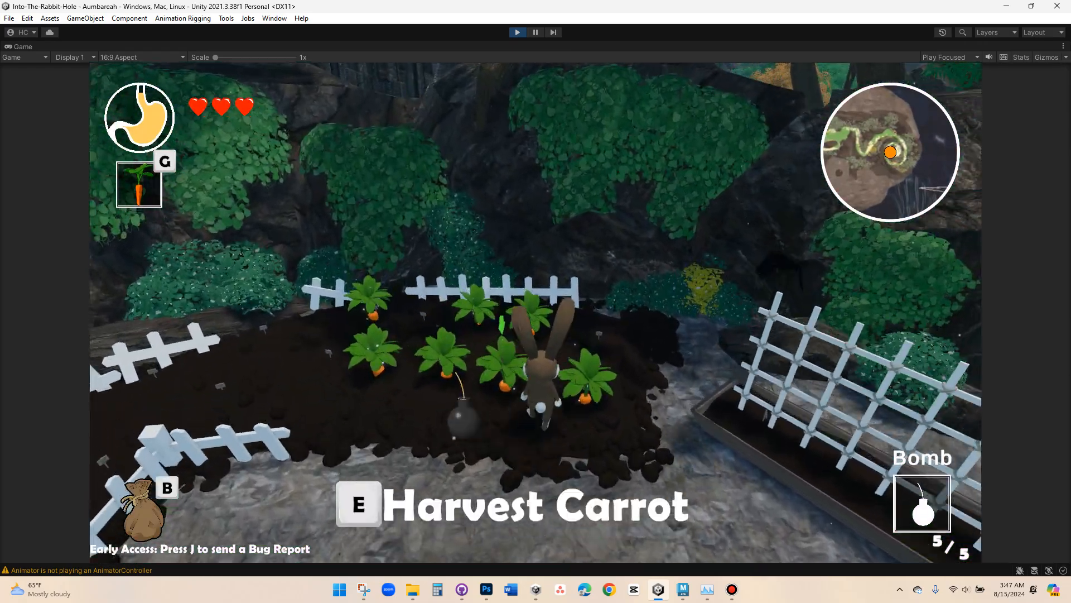
Harvest a carrot from the fenced vegetable patch with E
key("e")
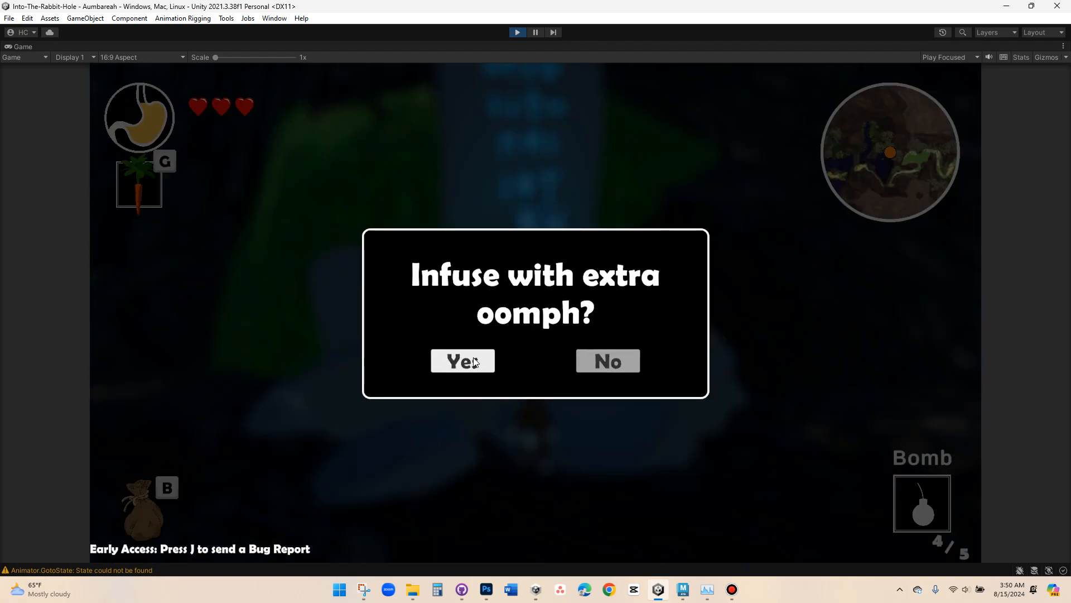
Answer Yes to the 'Infuse with extra oomph?' prompt
left_click(462, 360)
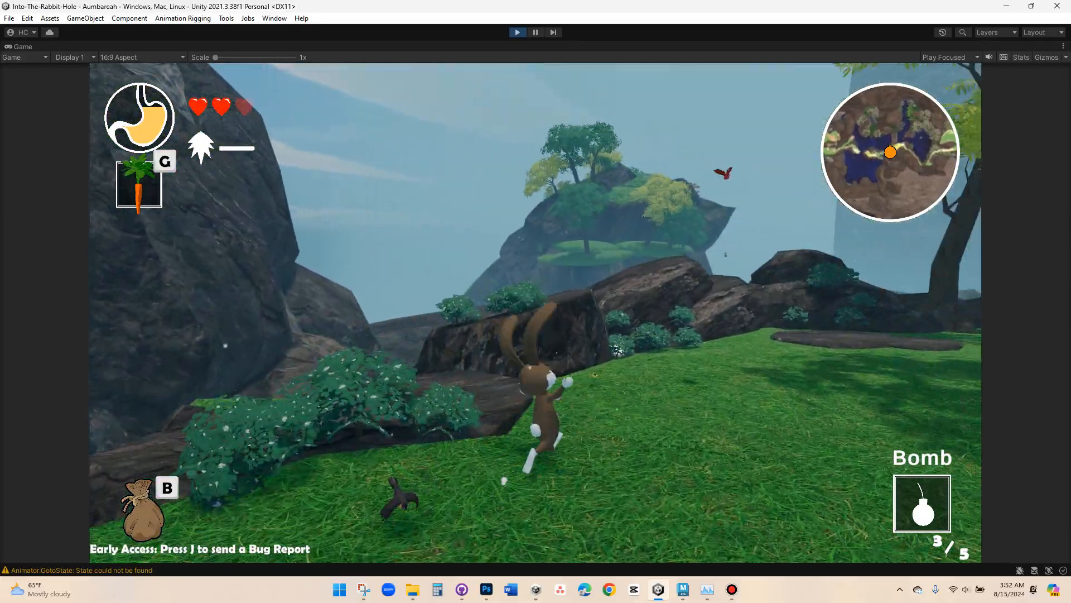
key("w")
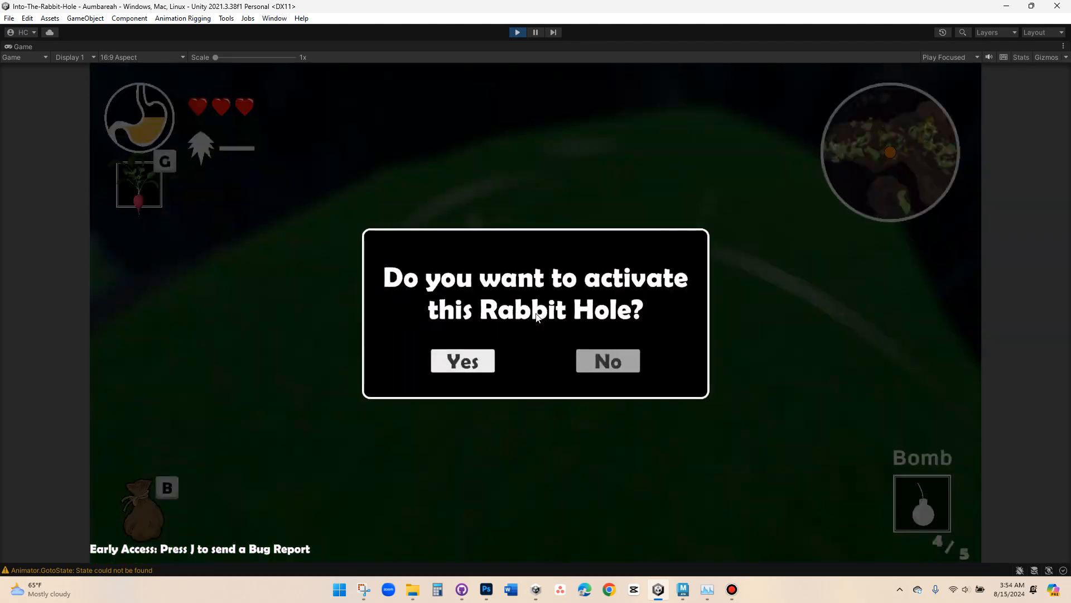
Respond to the 'Do you want to activate this Rabbit Hole?' prompt
left_click(462, 360)
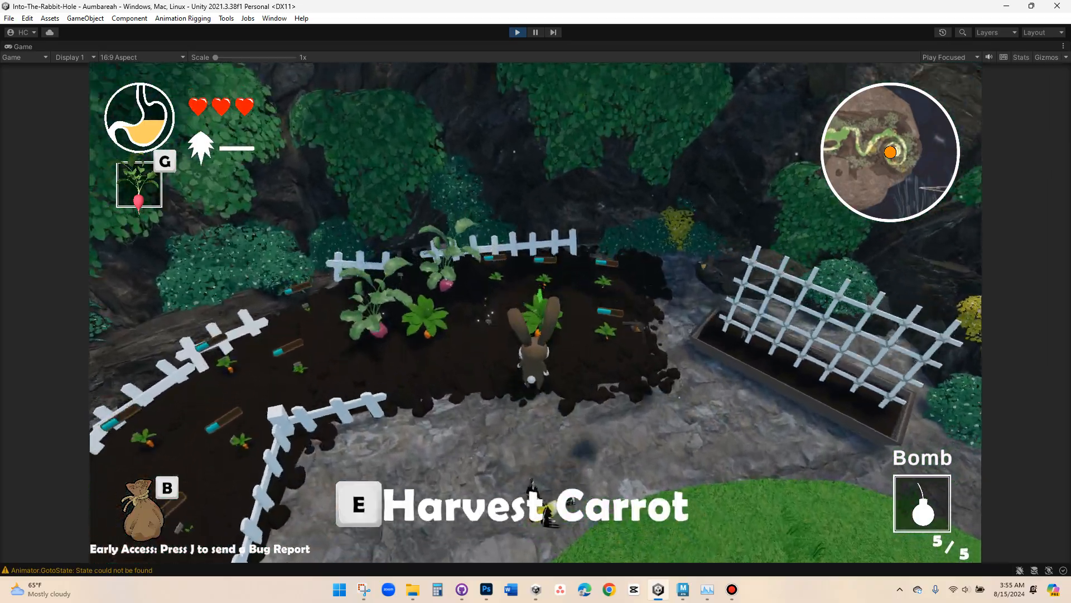
Harvest the carrot and the radish beside the rabbit in the garden plot
key("e")
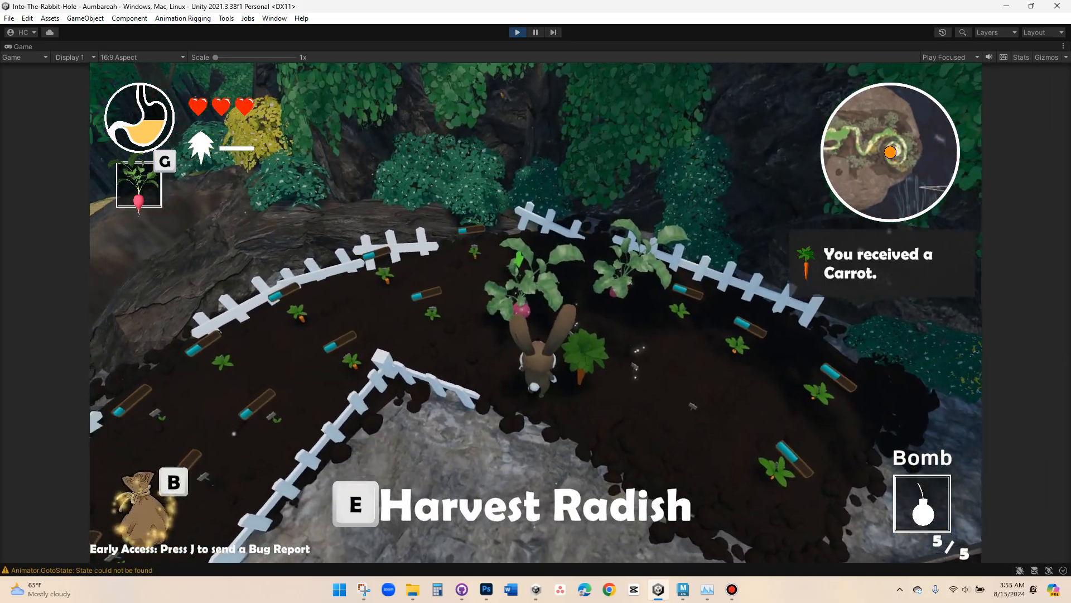
key("e")
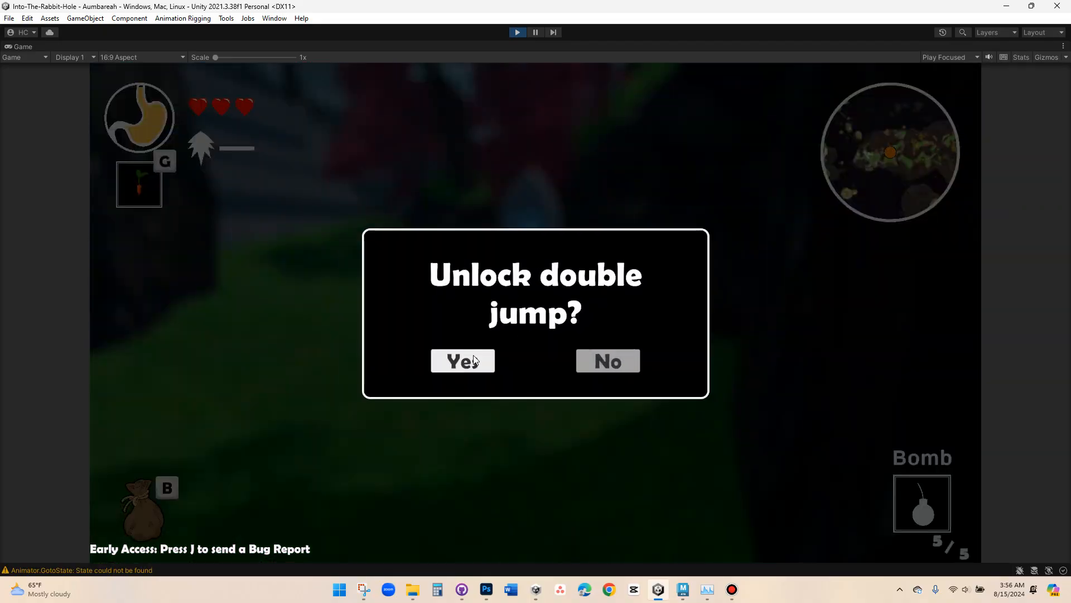
Answer Yes to the 'Unlock double jump?' prompt
left_click(462, 360)
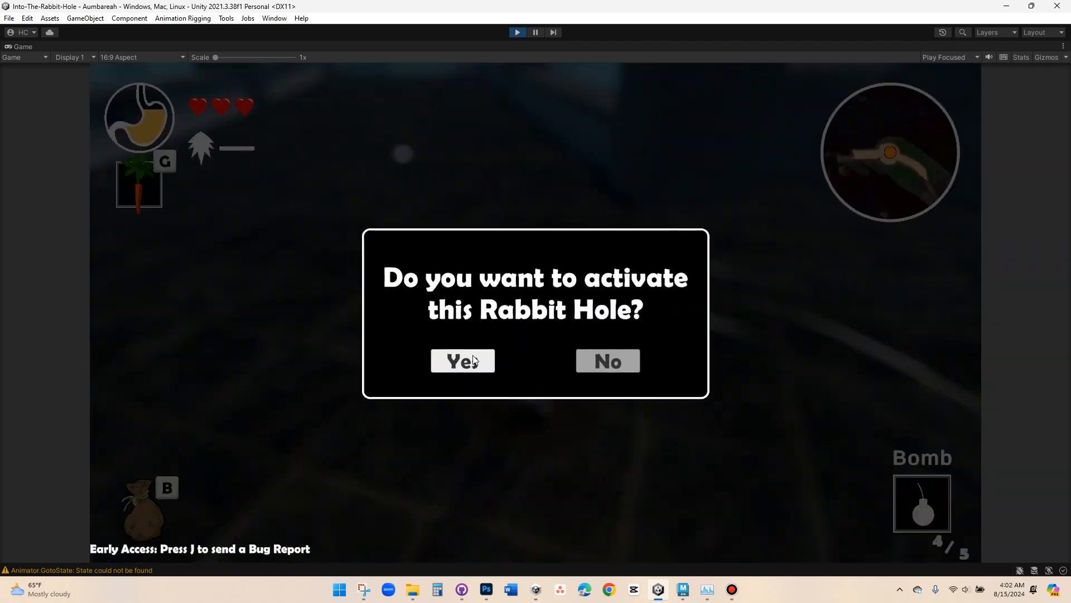
Answer Yes to activating the Rabbit Hole, bringing up the Fast Travel menu
left_click(462, 360)
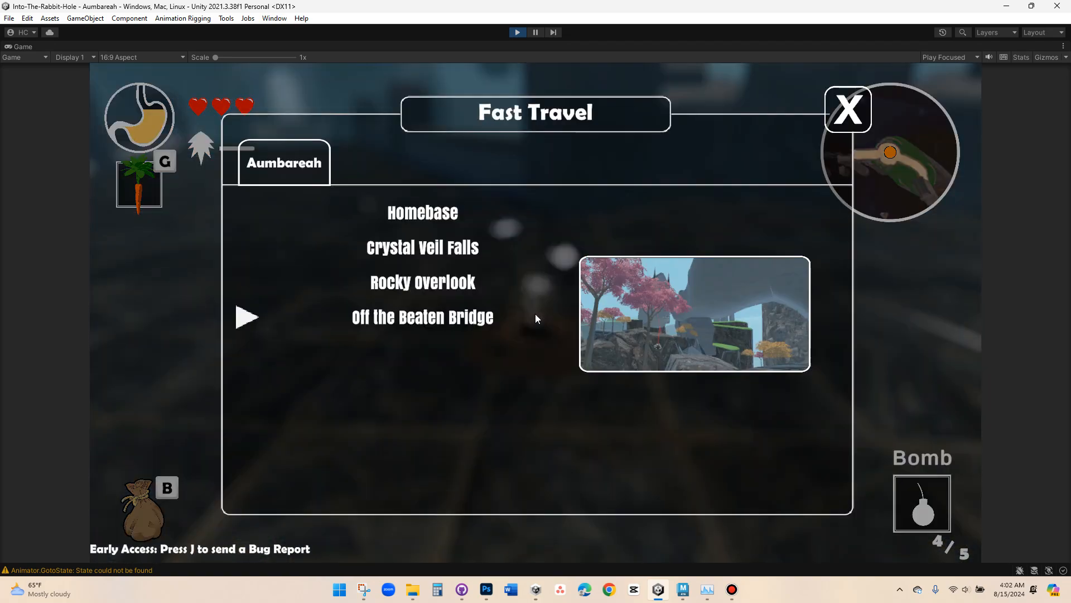
Close the Fast Travel panel to resume play at the activated rabbit hole
left_click(847, 110)
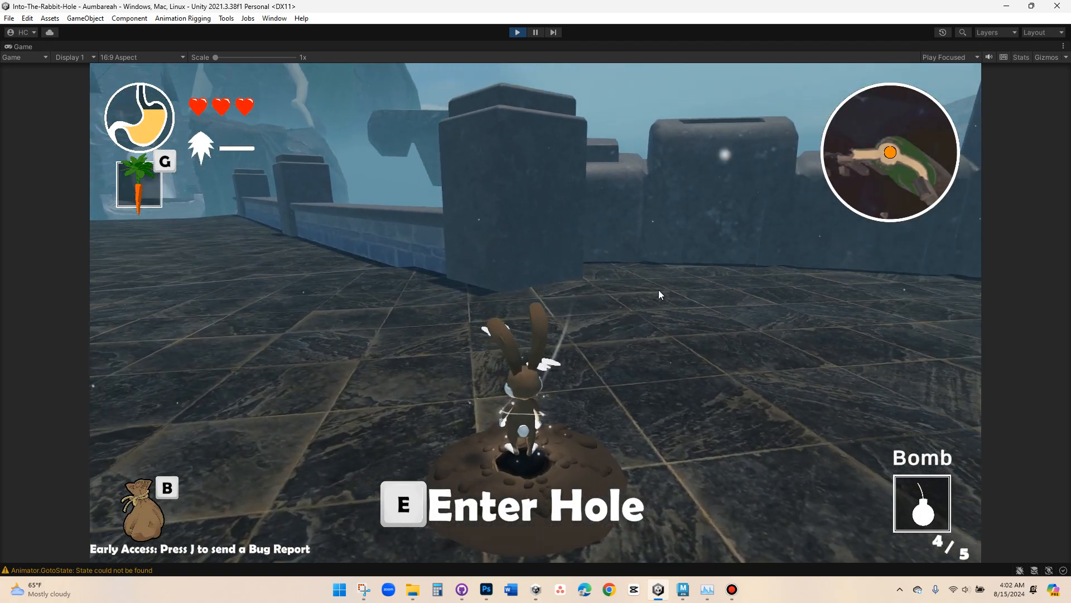